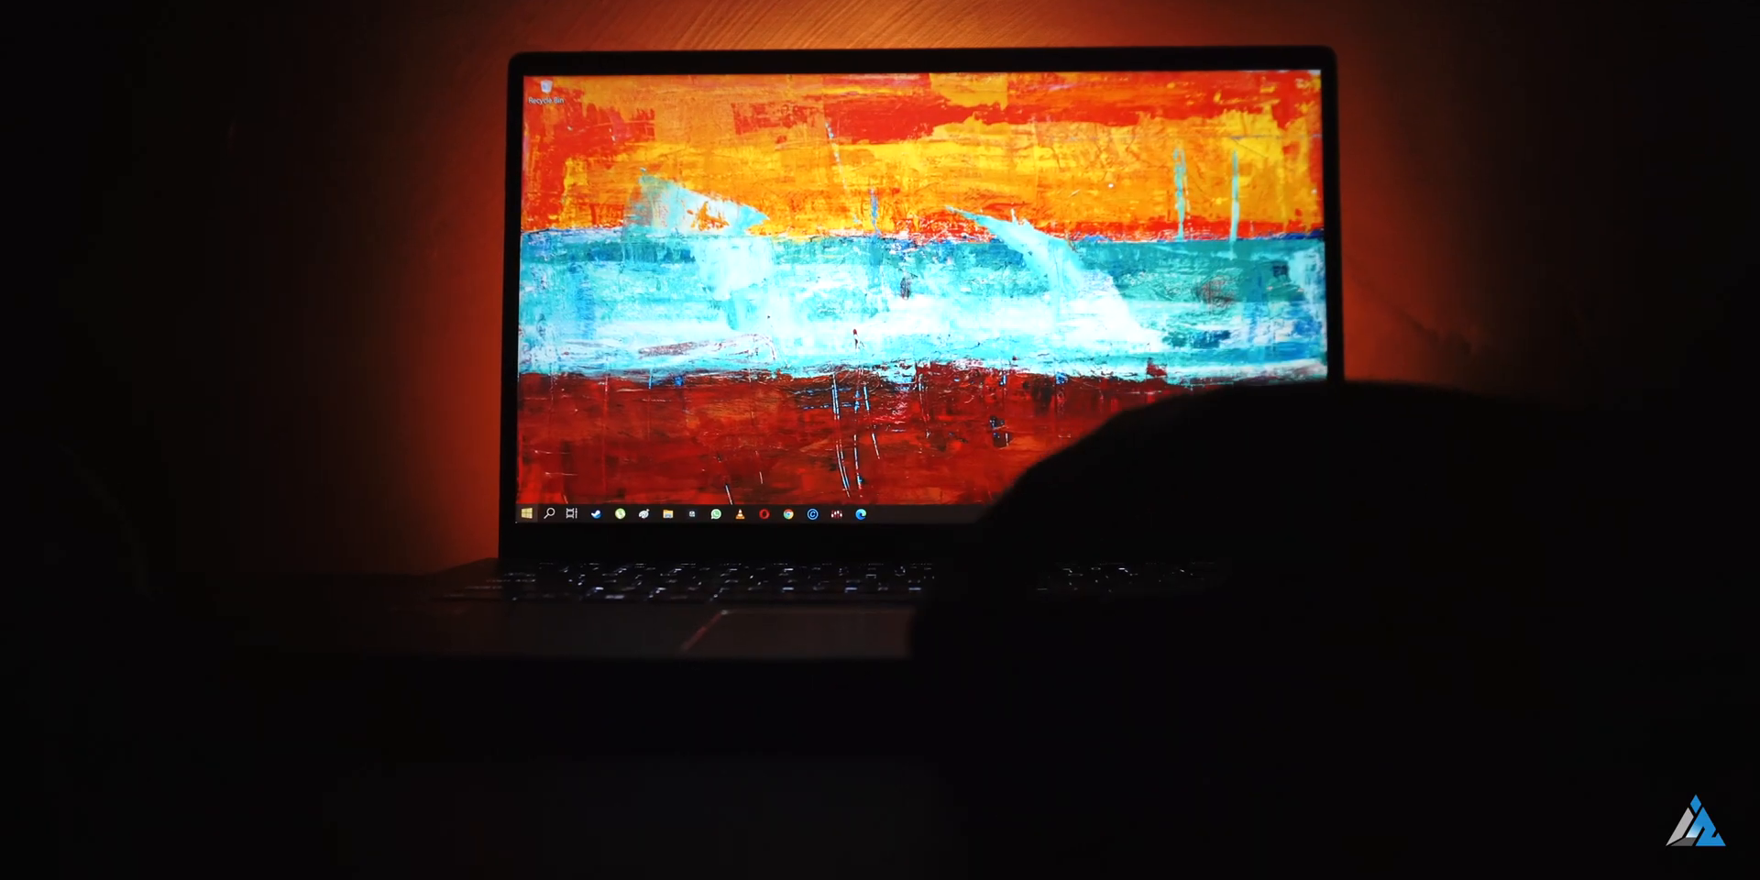
# - Launch CPU-Z to show the AMD Ryzen 5 Mobile 3500U with 4 cores and 8 threads
pyautogui.click(526, 513)
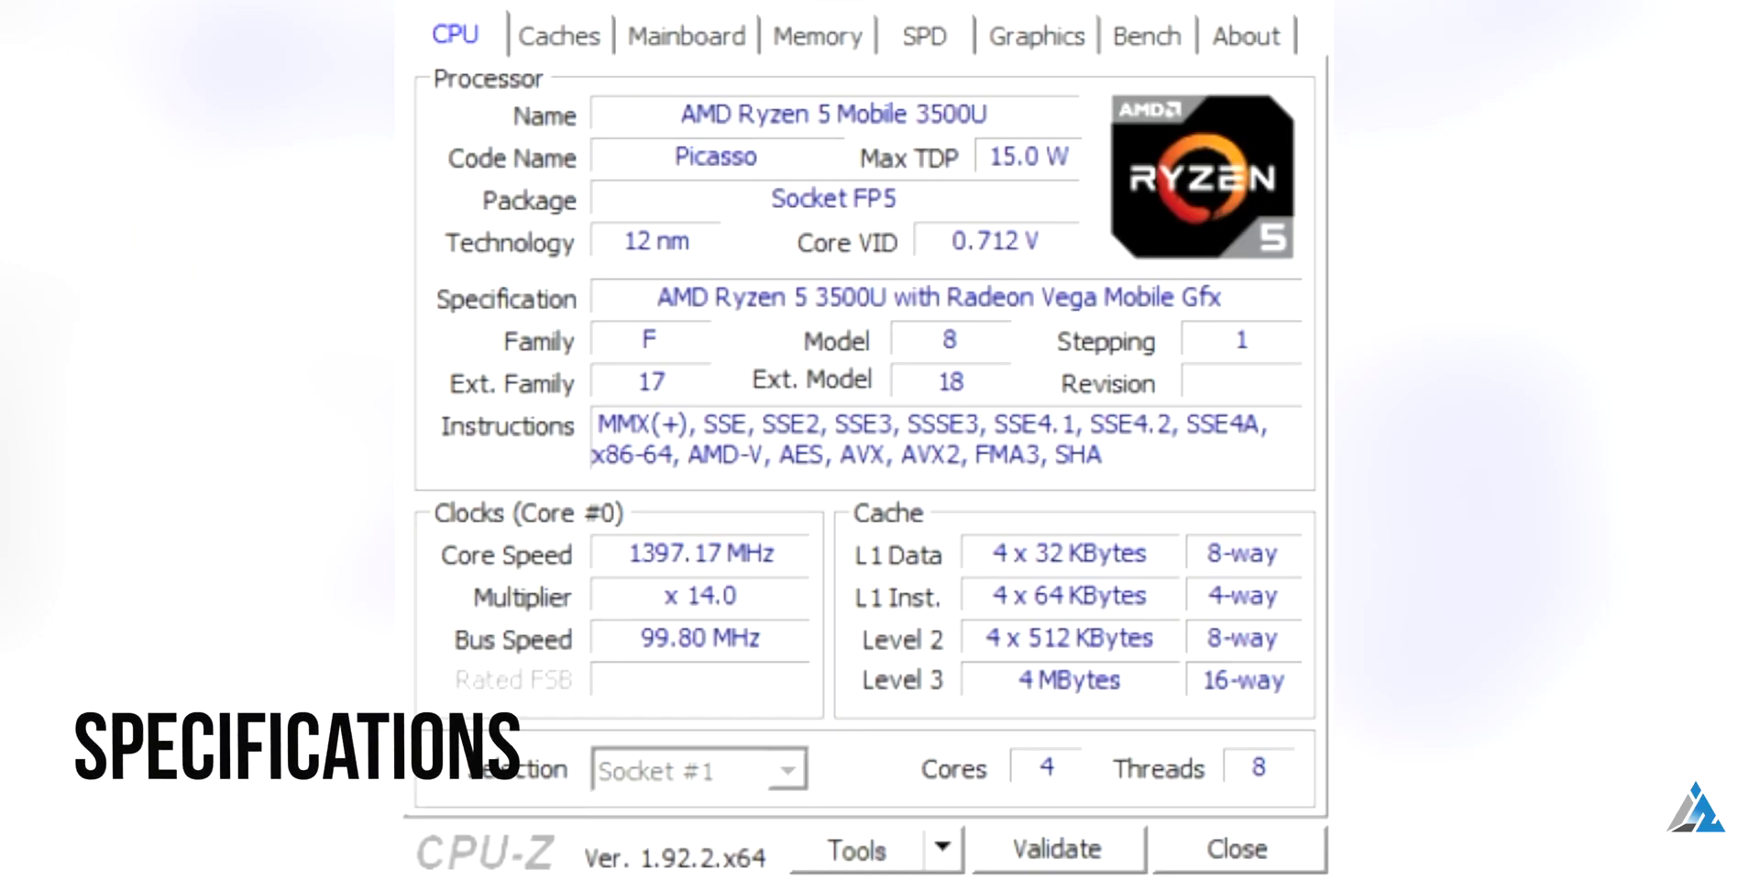
# - Review the cache, ASUS UX462DA mainboard and 8 GB dual-channel DDR4 memory details
pyautogui.click(557, 35)
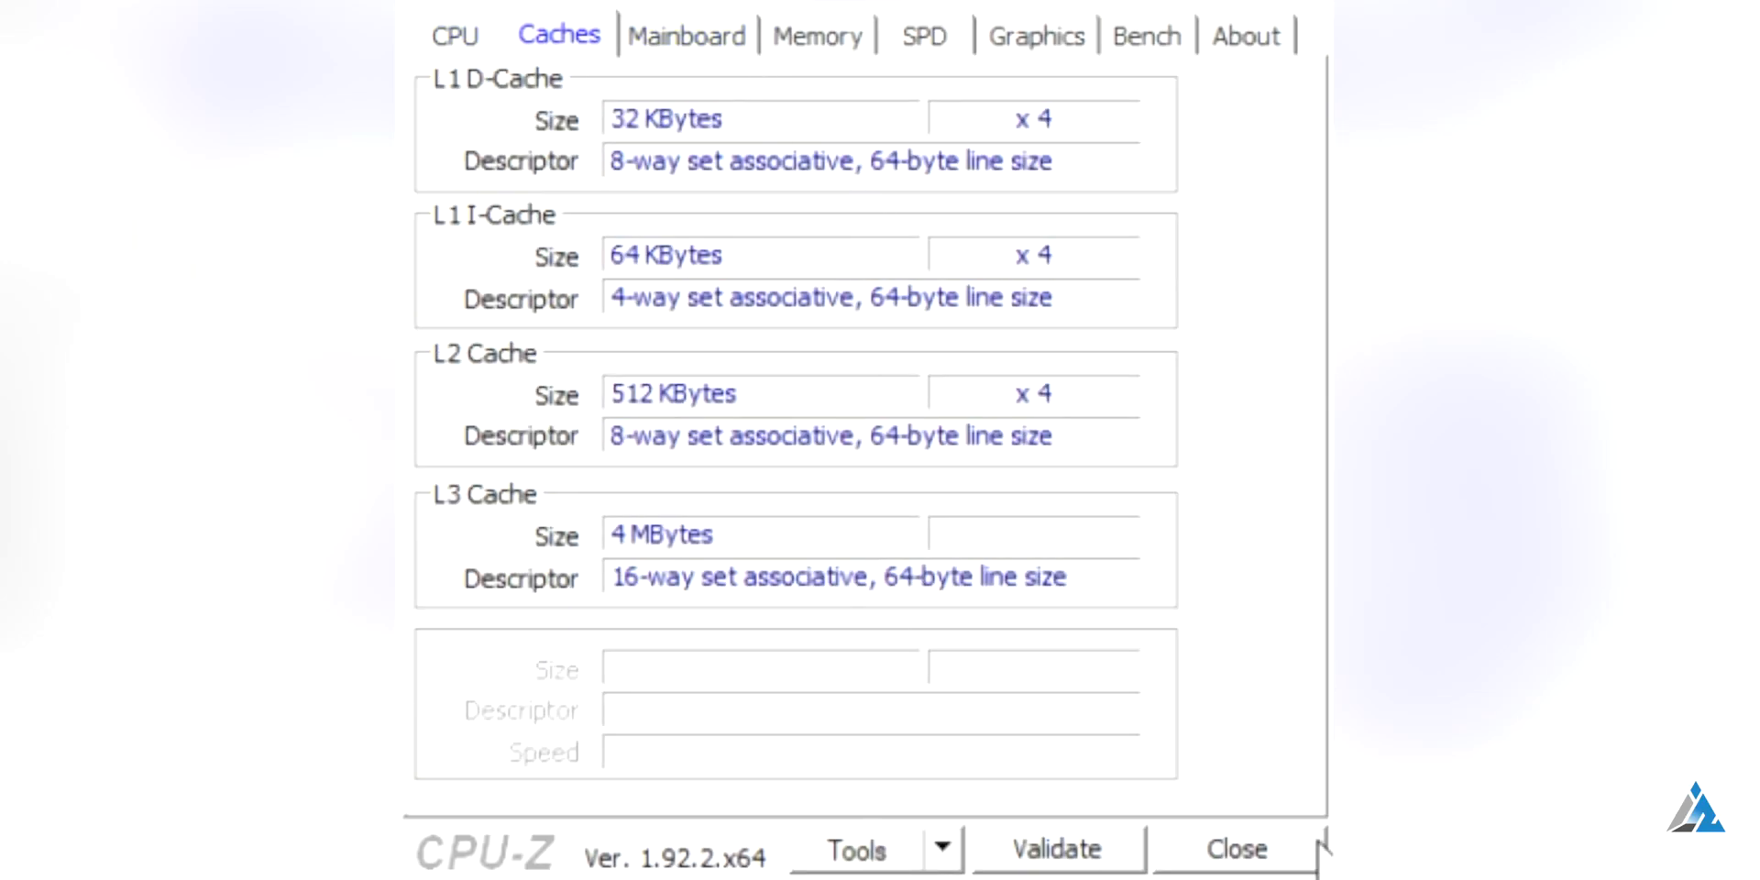
pyautogui.click(686, 35)
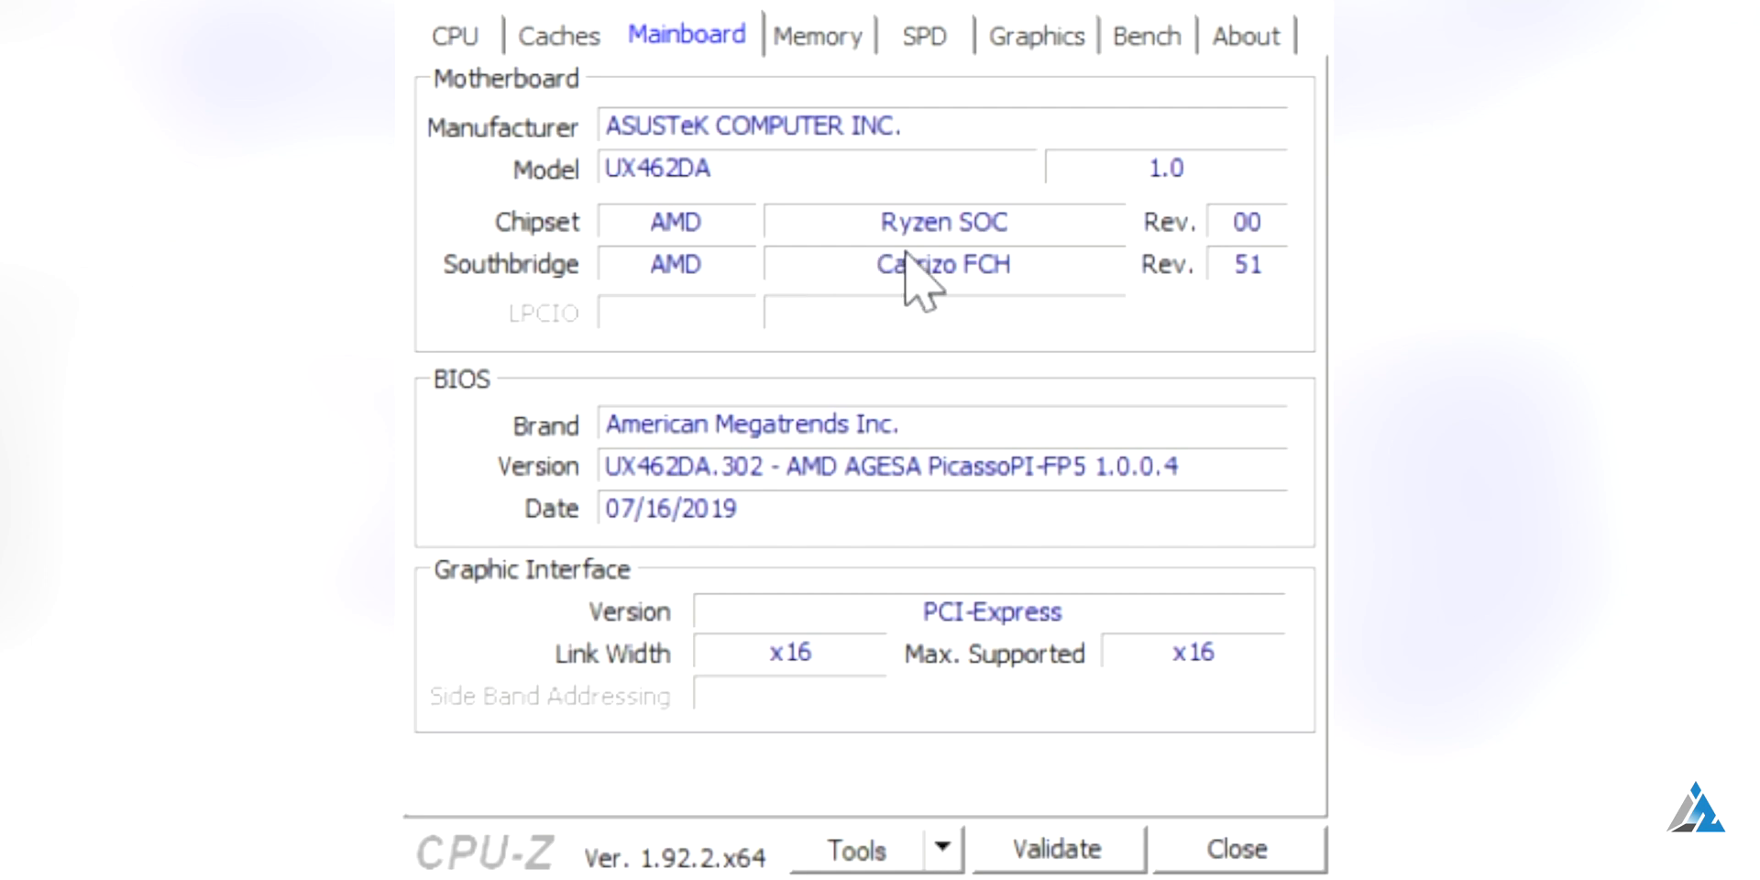
pyautogui.moveTo(1267, 740)
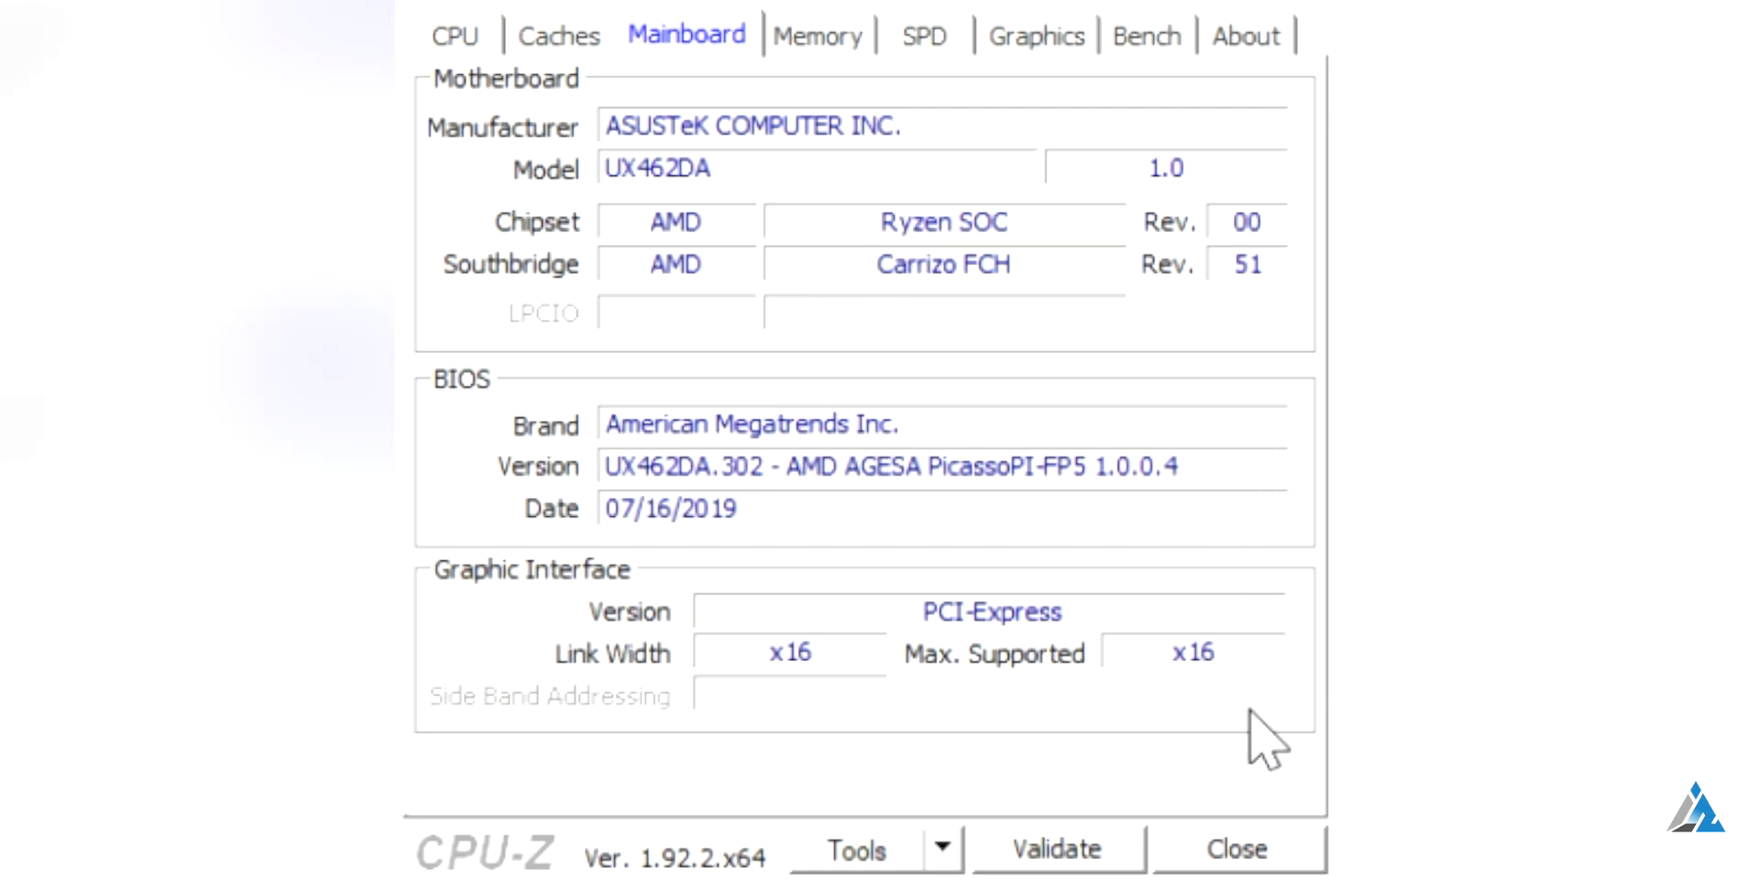
pyautogui.click(817, 35)
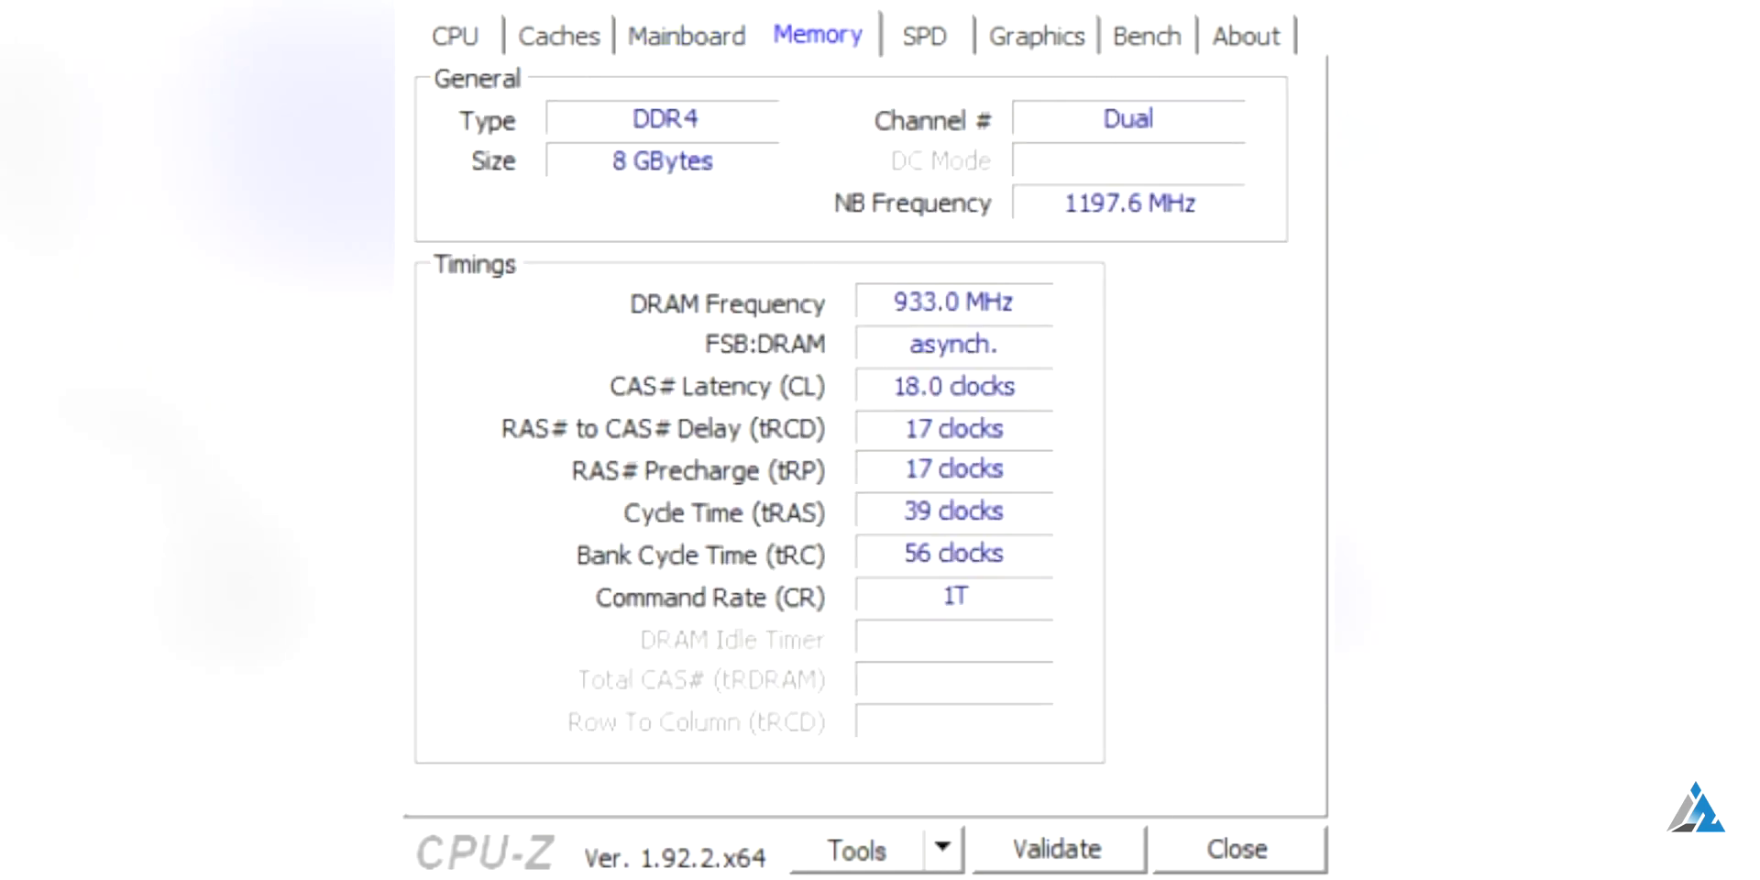
# - Review the SPD slot details and Radeon Vega 8 graphics at performance level 7
pyautogui.click(922, 35)
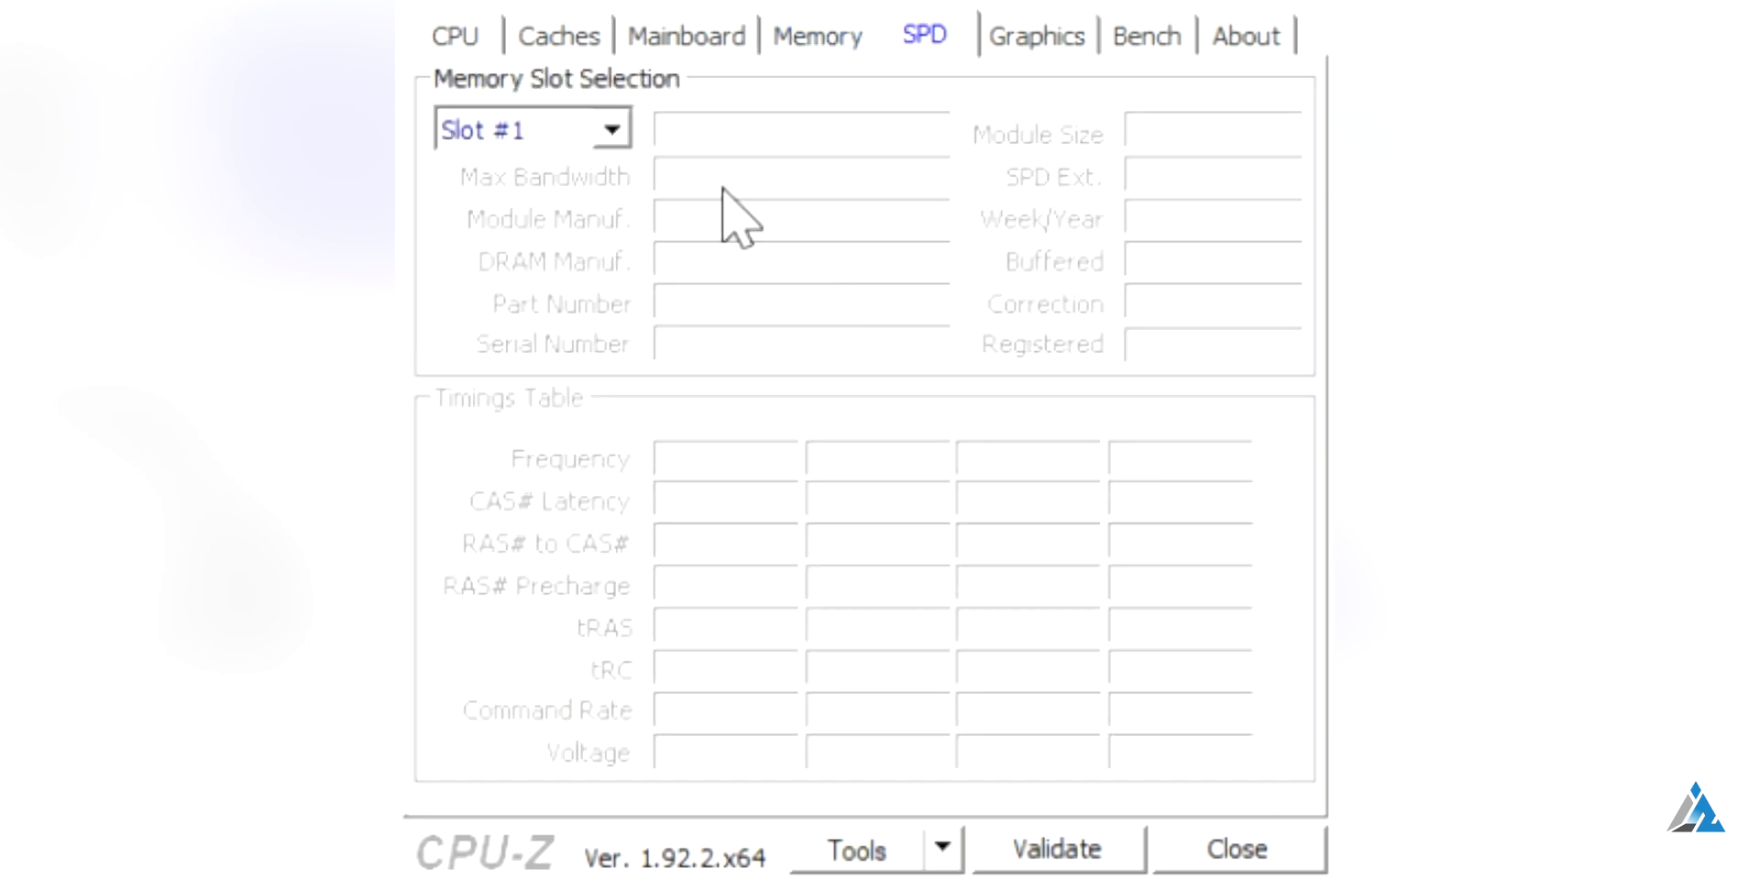
pyautogui.click(1035, 35)
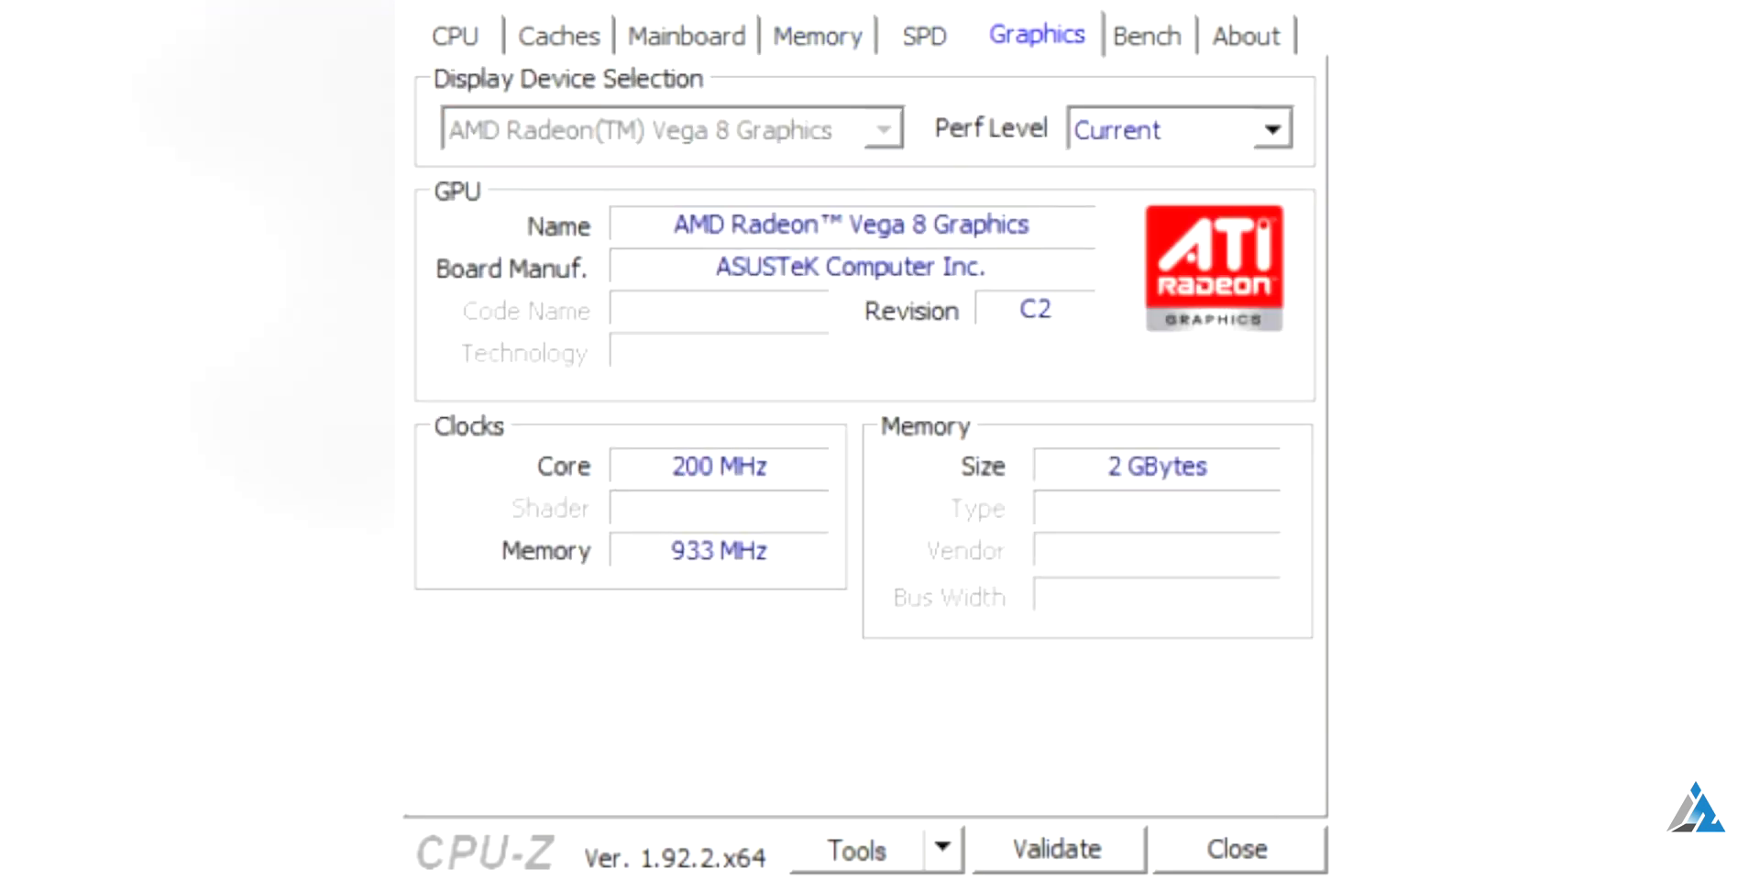
pyautogui.click(1268, 128)
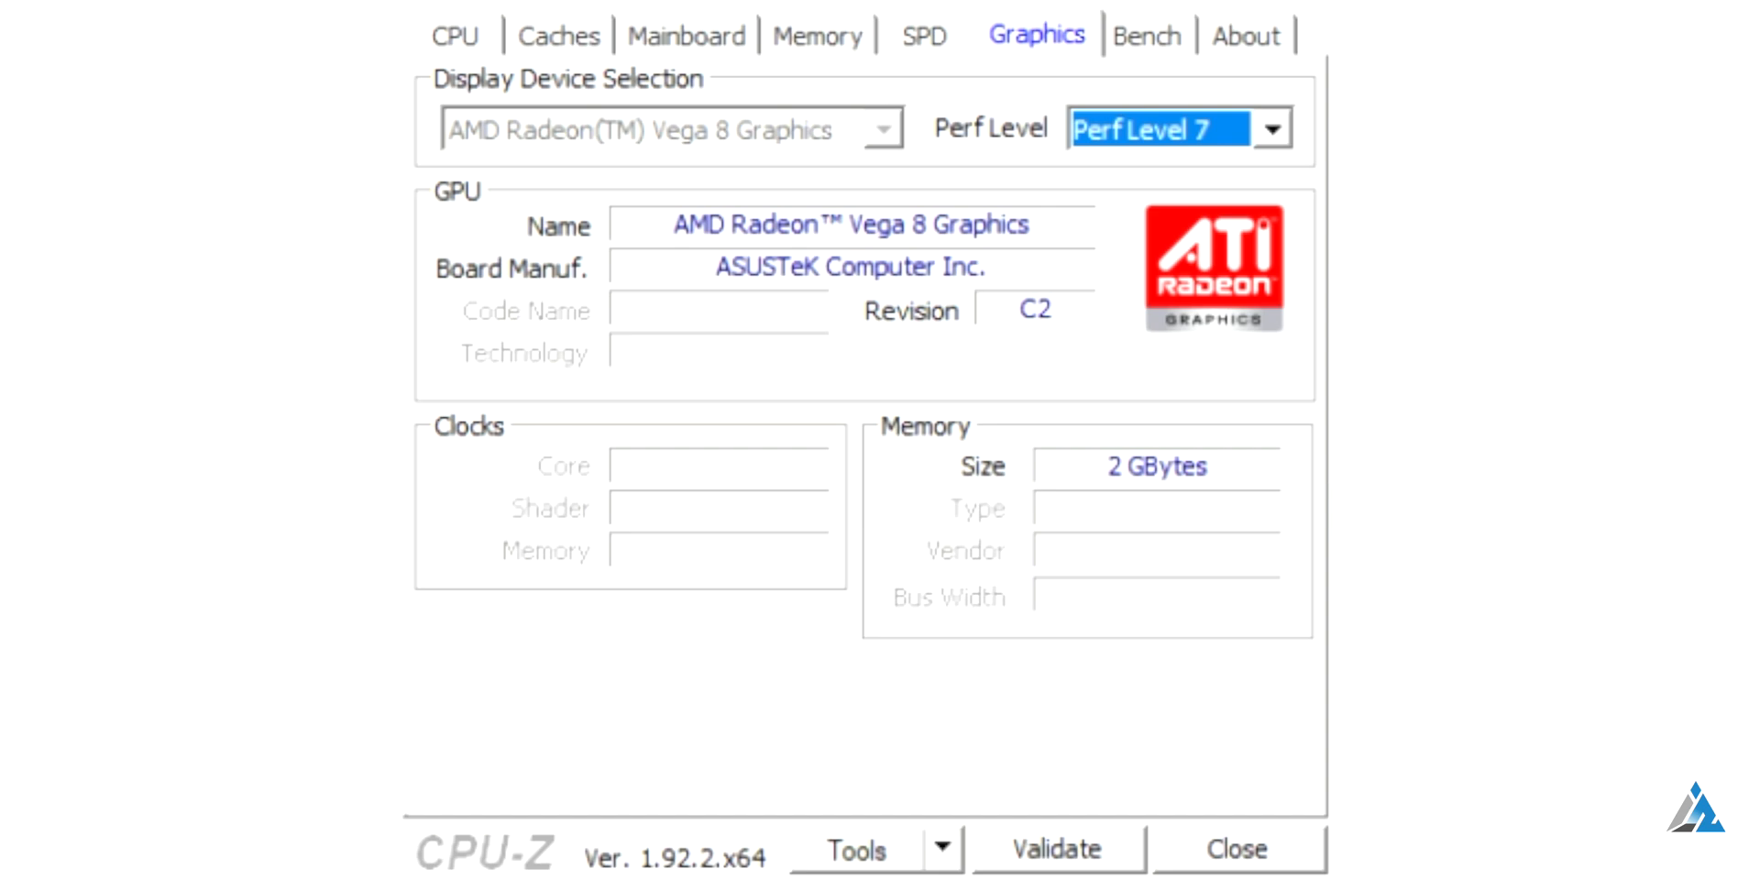